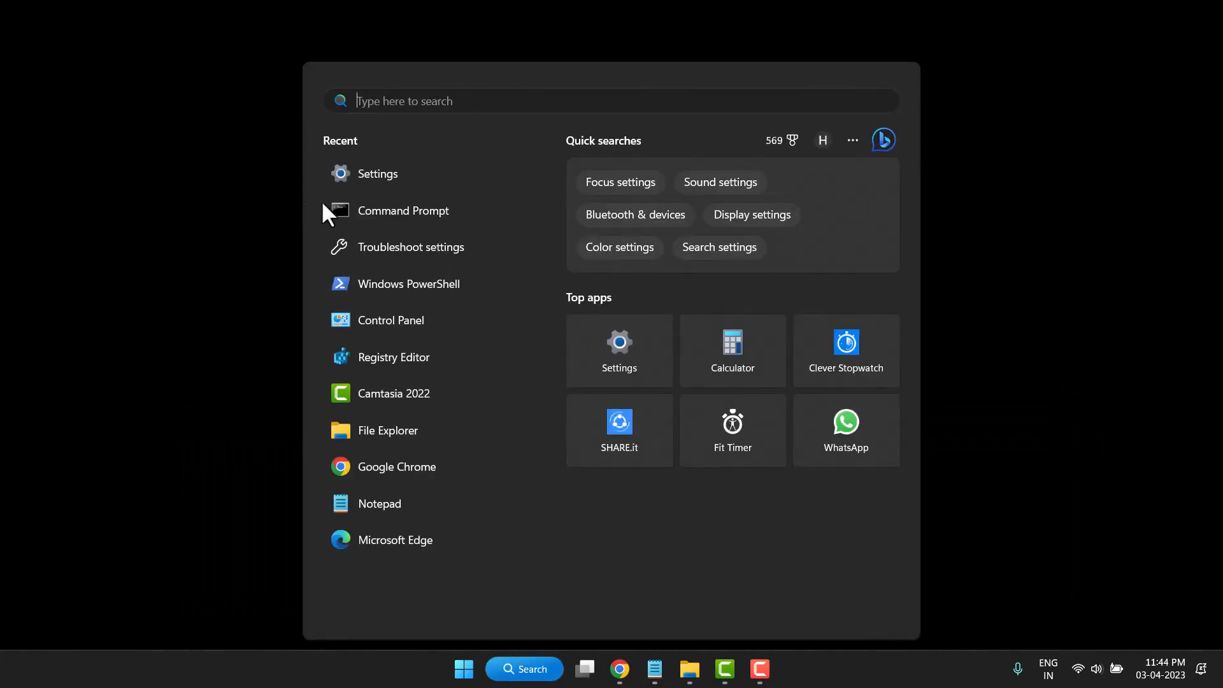
Launch Command Prompt as administrator from the Windows Search Recent list.
right_click(403, 210)
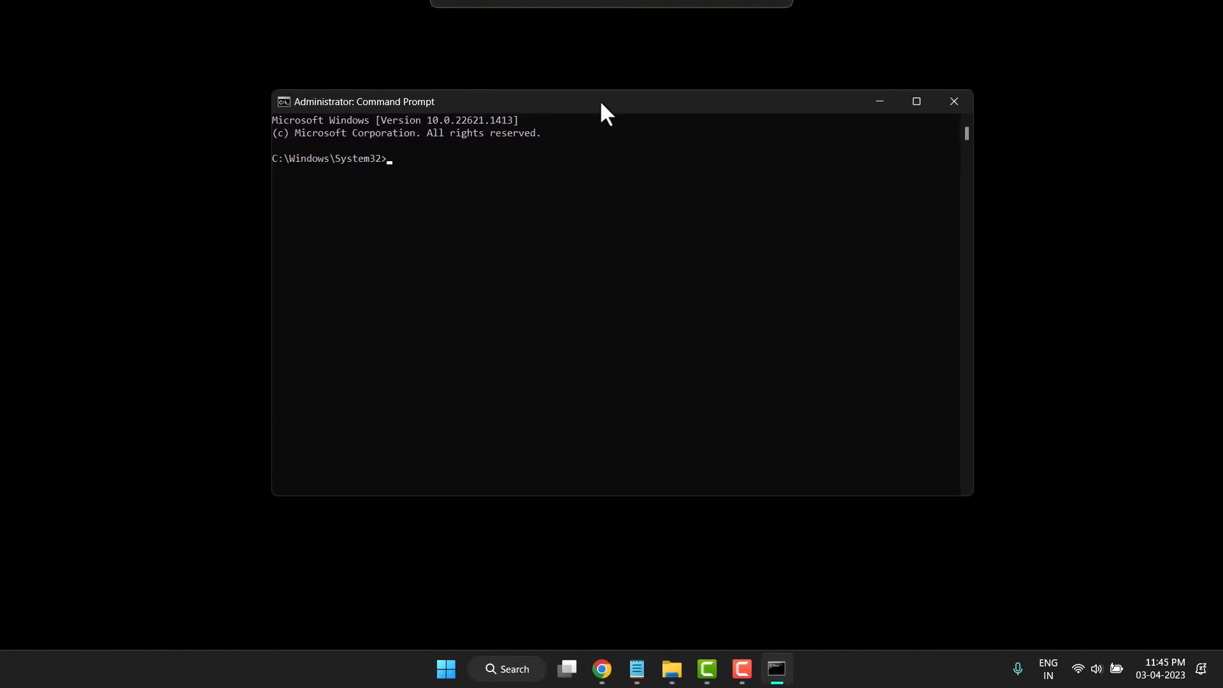
mouse_move(562, 255)
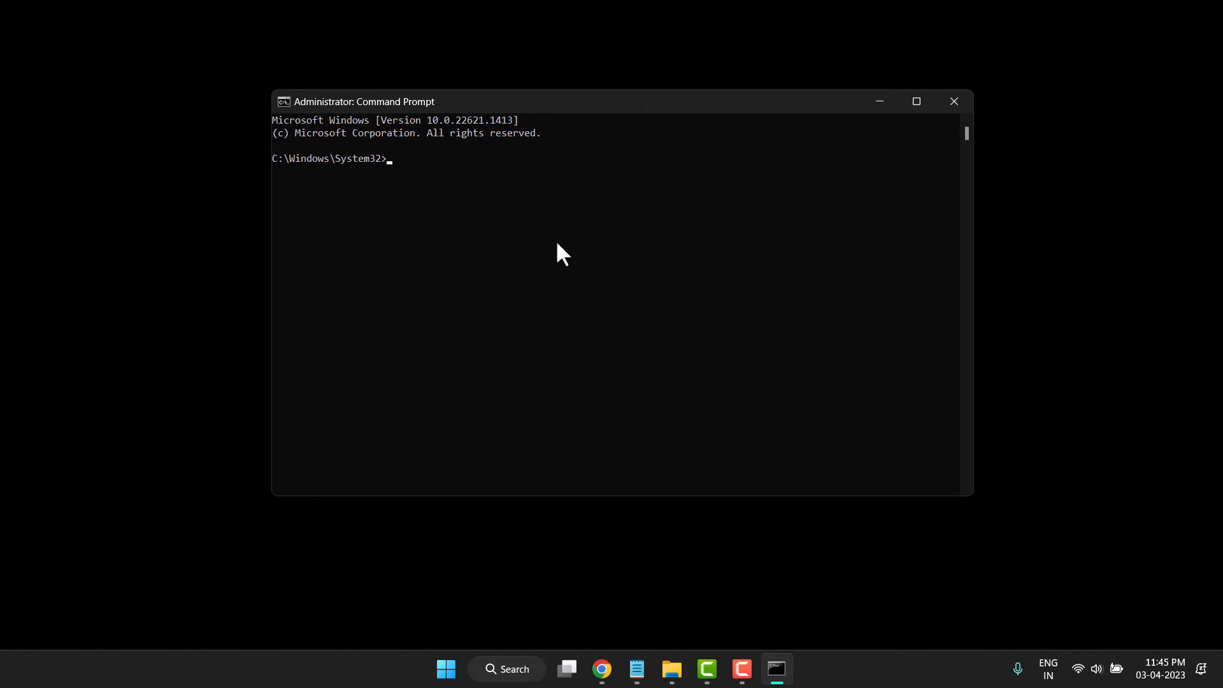
Enter the command 'chkdsk /r' at the elevated C:\Windows\System32> prompt.
type("chk")
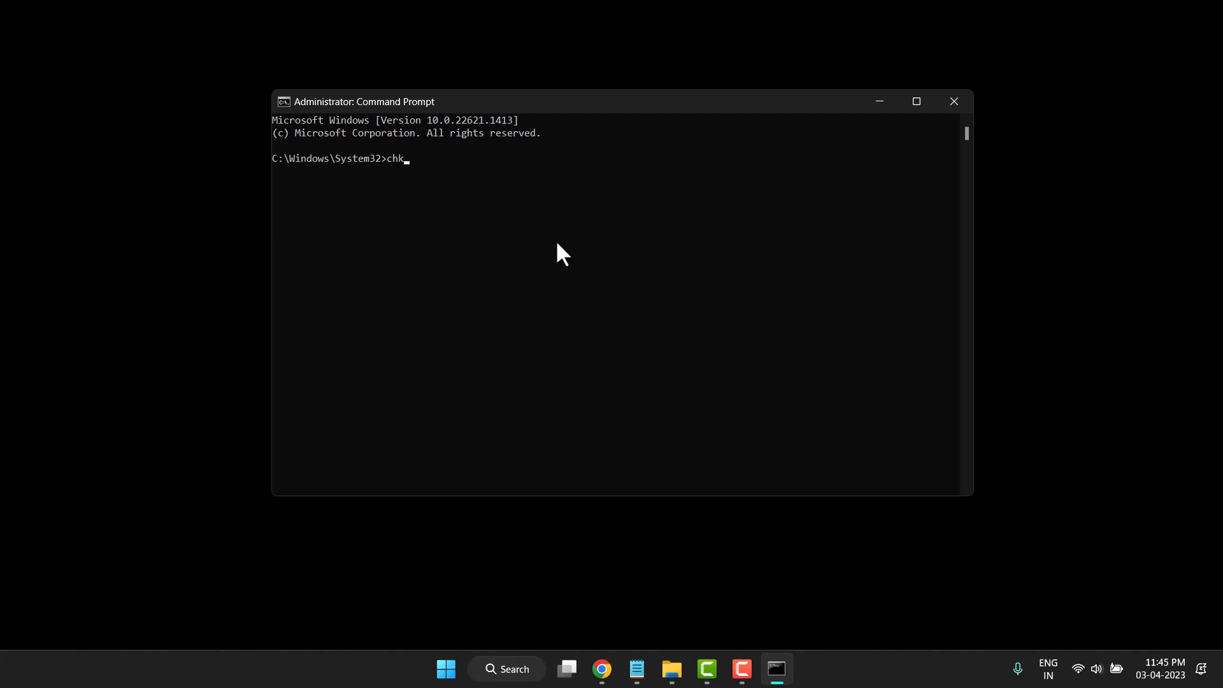
type("ds")
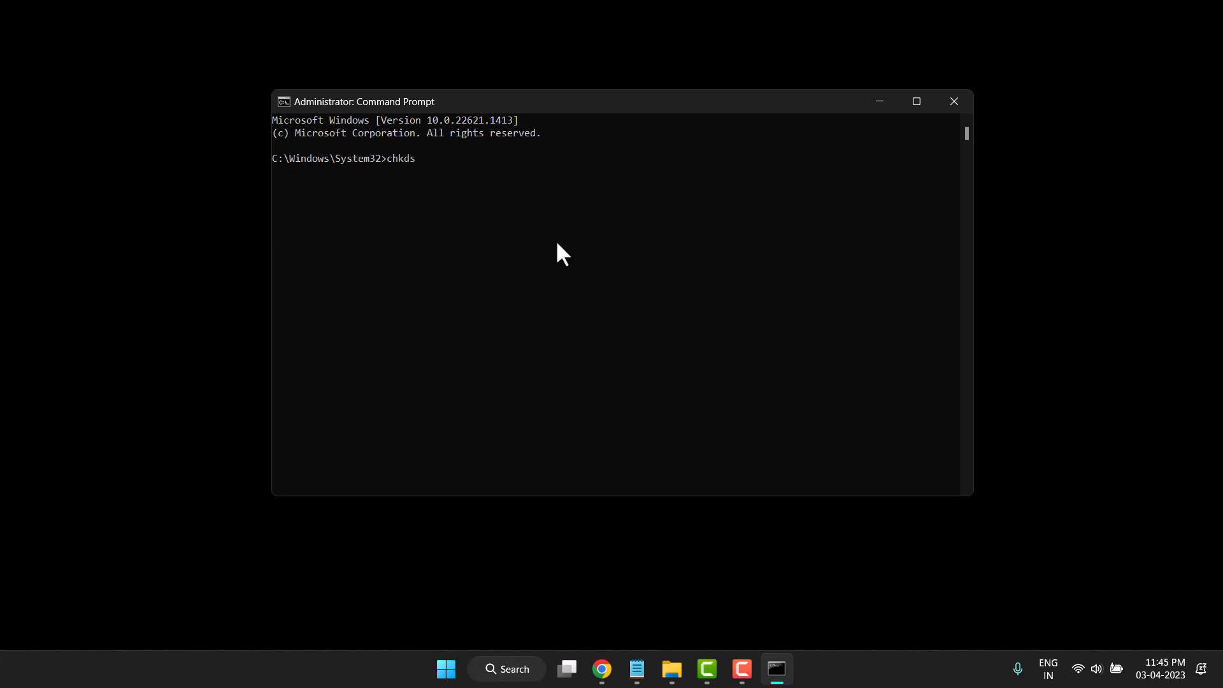
type("k /r")
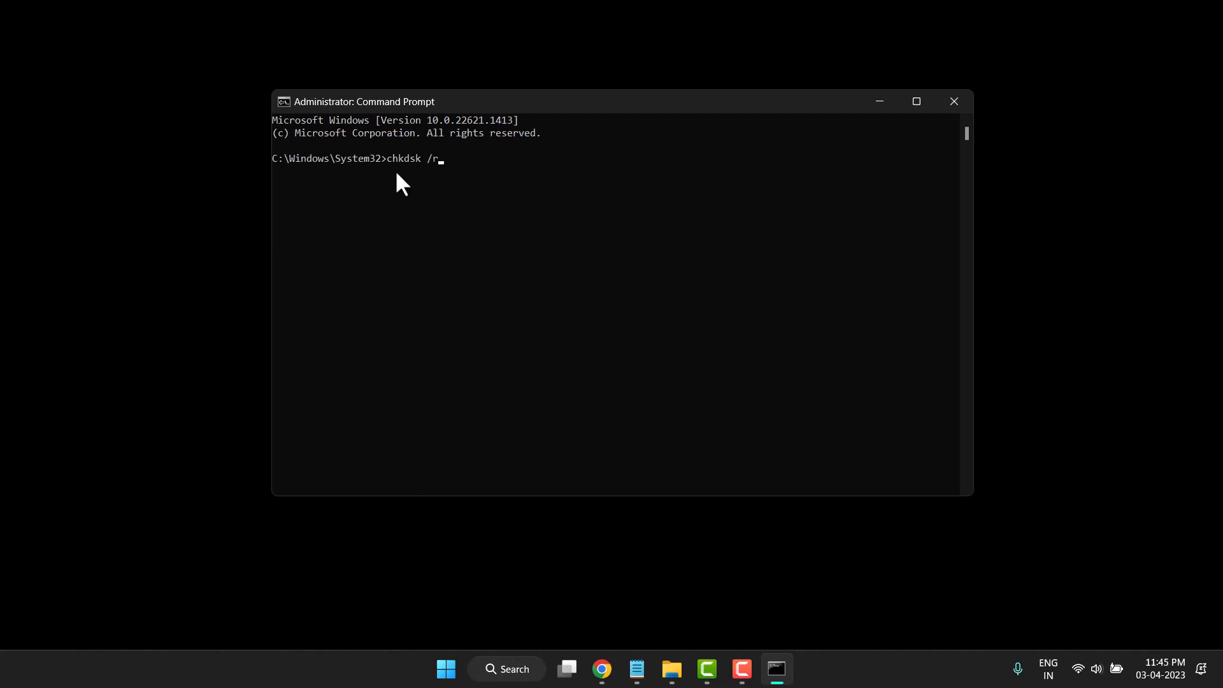
mouse_move(435, 181)
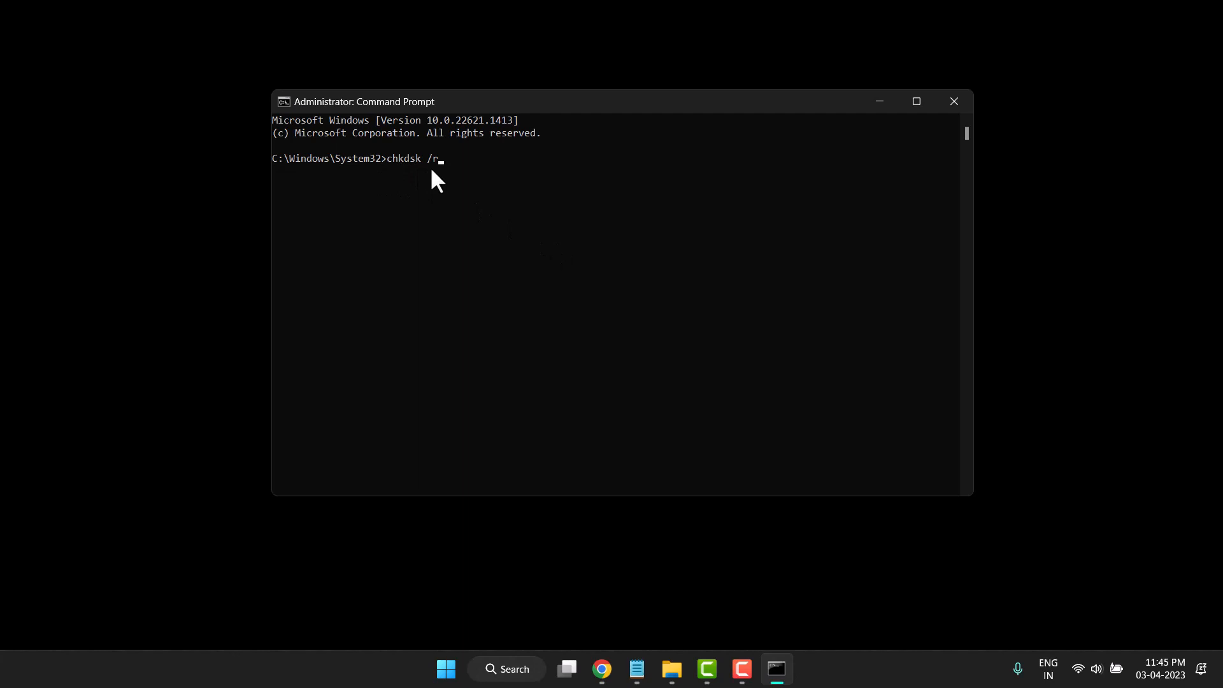
Bring up the Notepad 'chkdsk r' tab listing chkdsk /r and sfc /scannow.
left_click(636, 668)
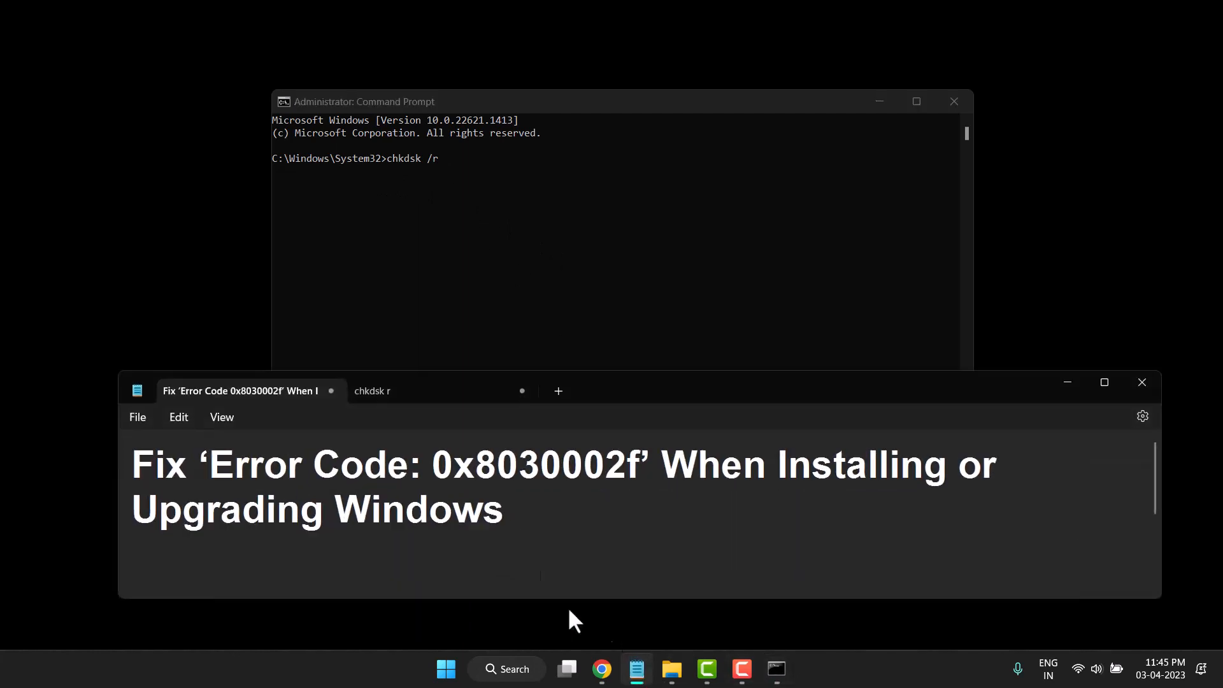
left_click(372, 391)
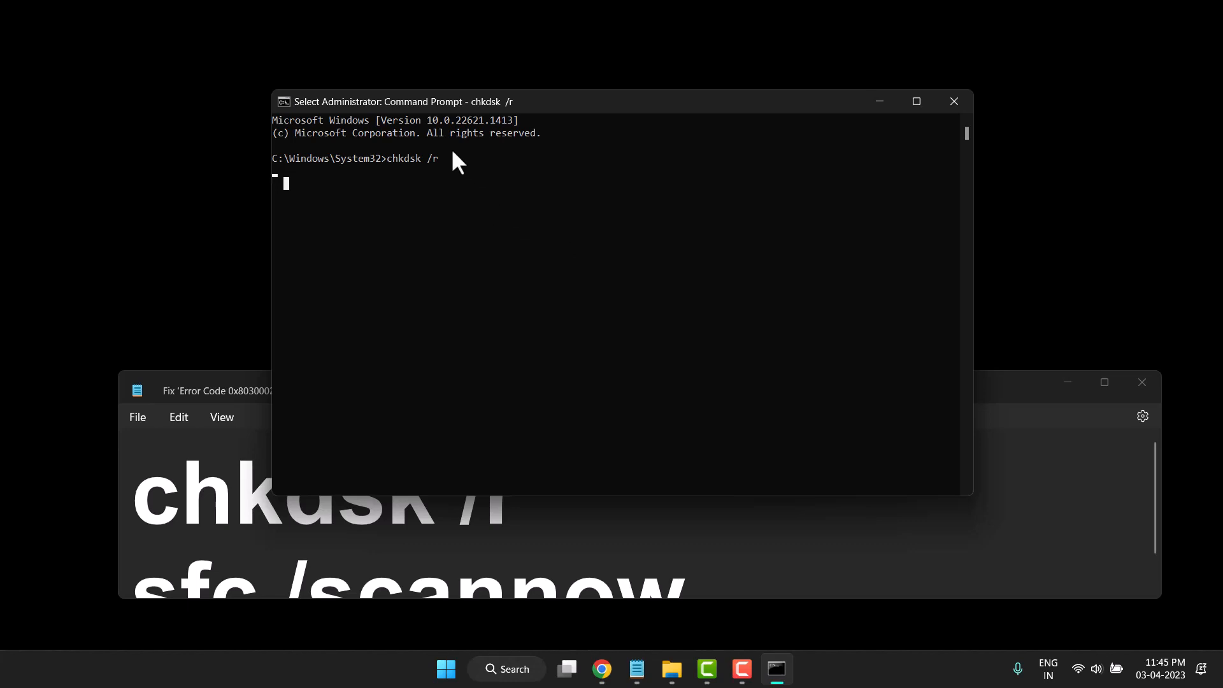
mouse_move(443, 168)
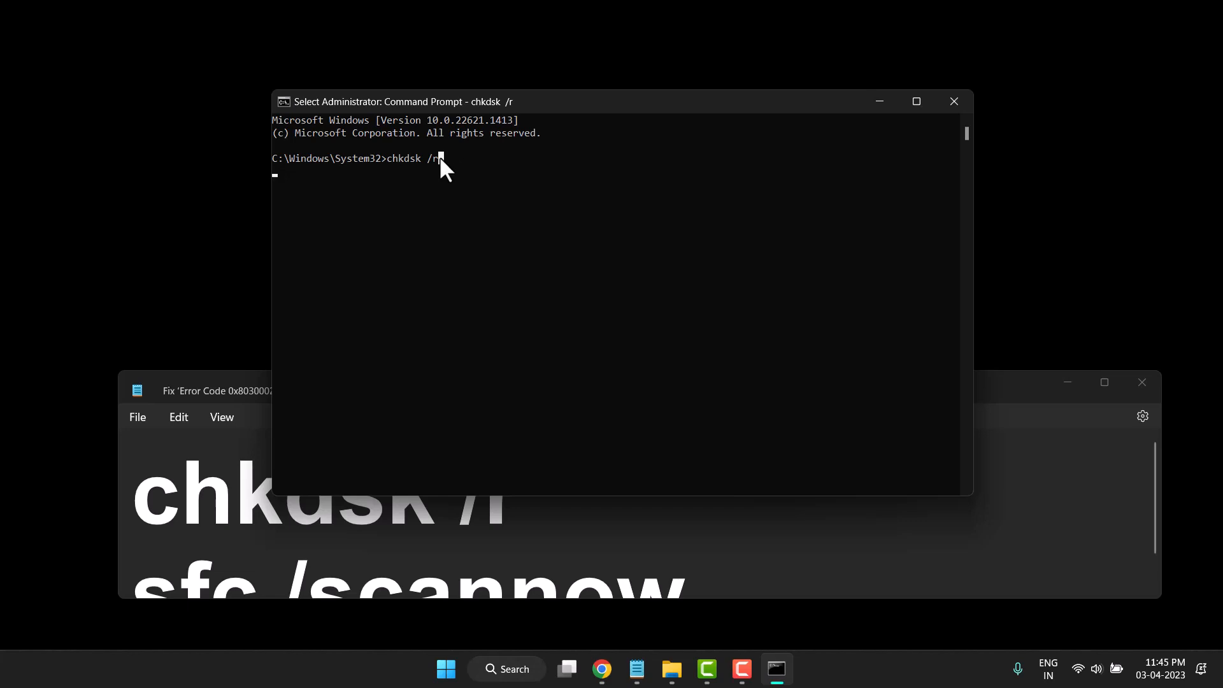
Answer Y to schedule the disk check at next restart, then close the windows.
key("enter")
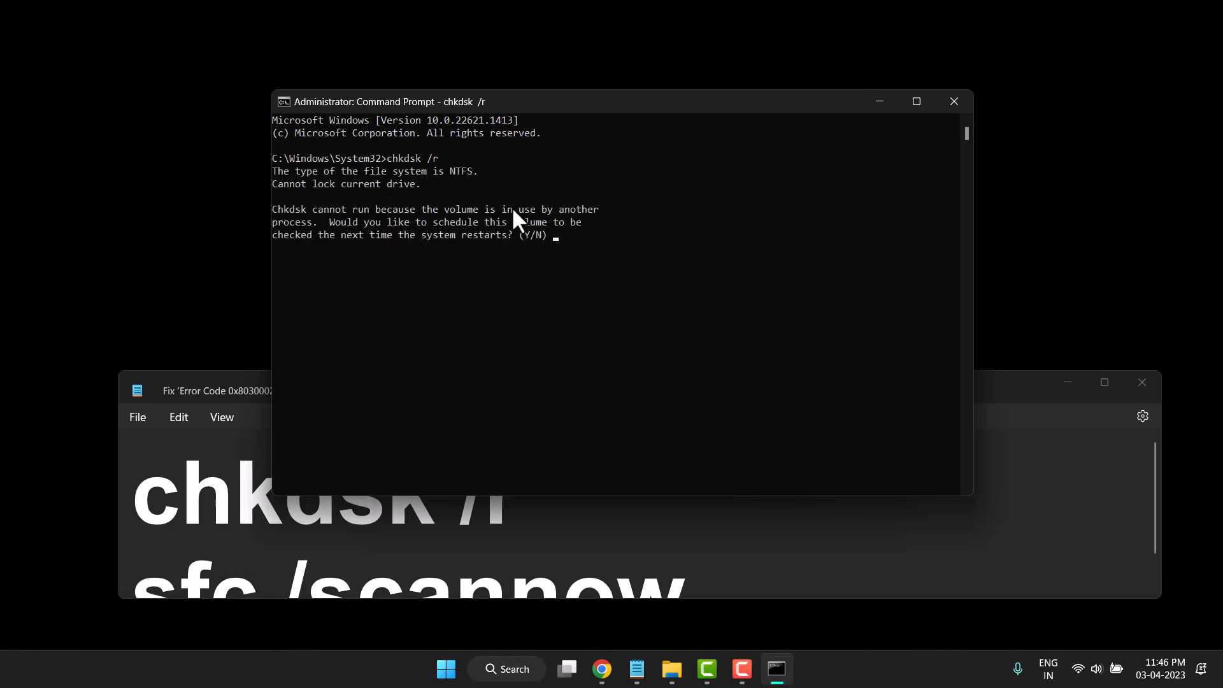
mouse_move(521, 257)
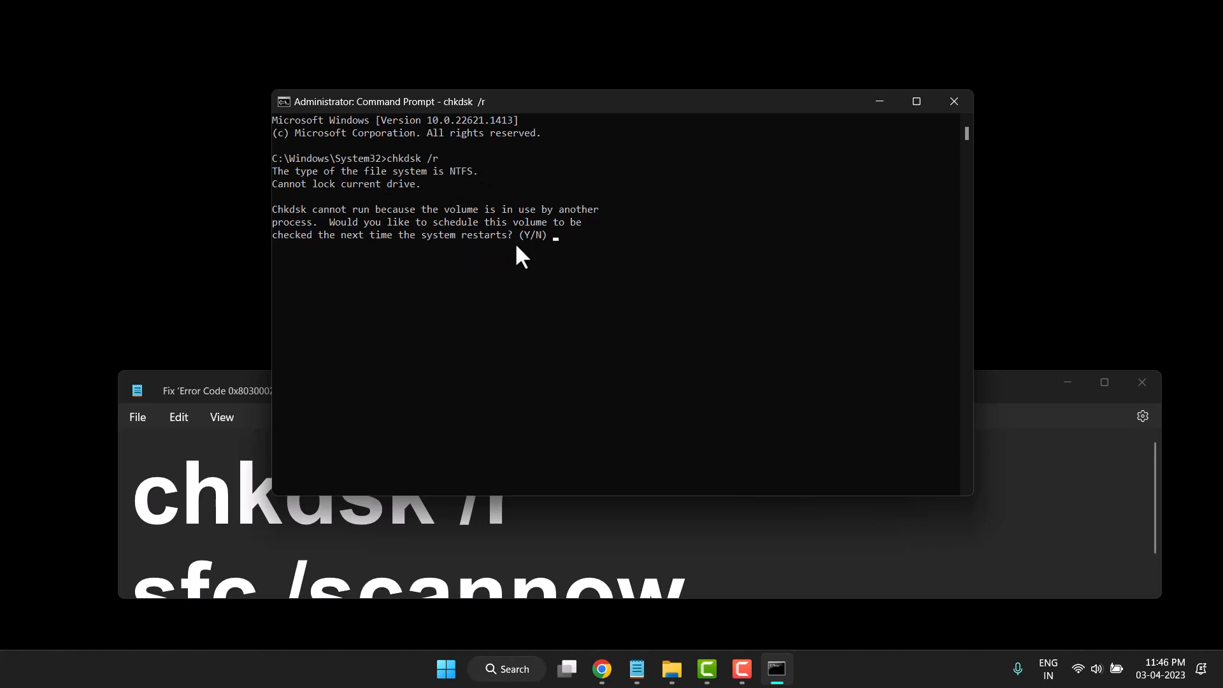
mouse_move(612, 284)
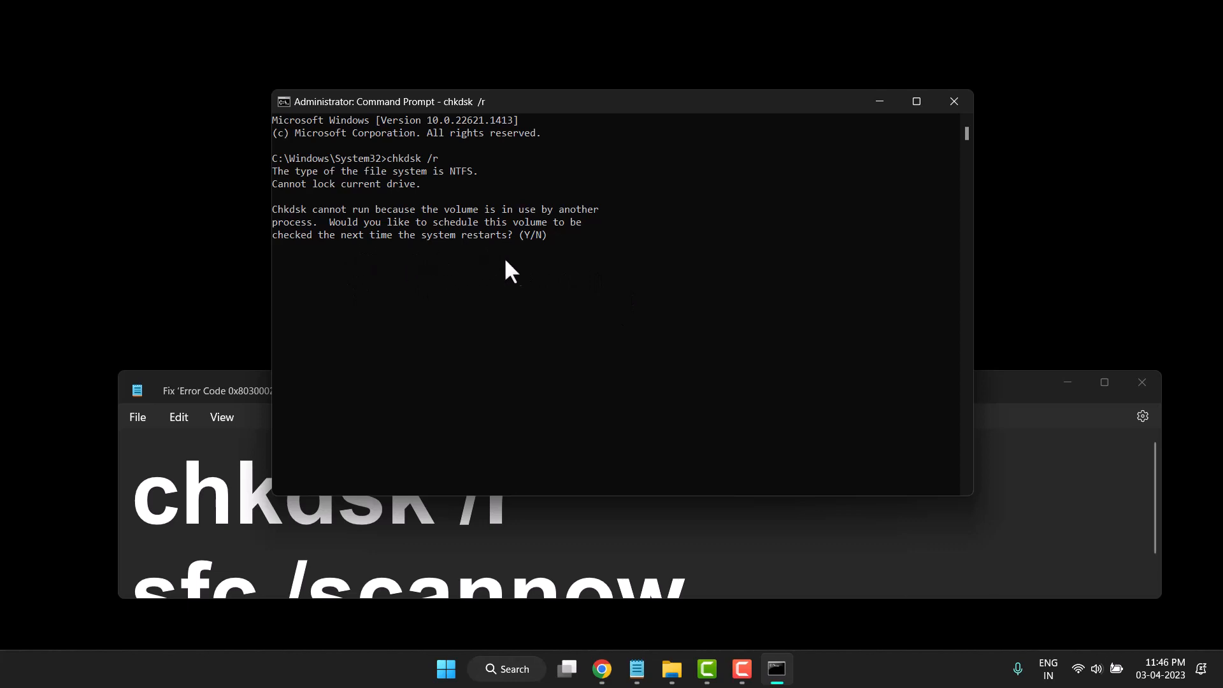
mouse_move(560, 267)
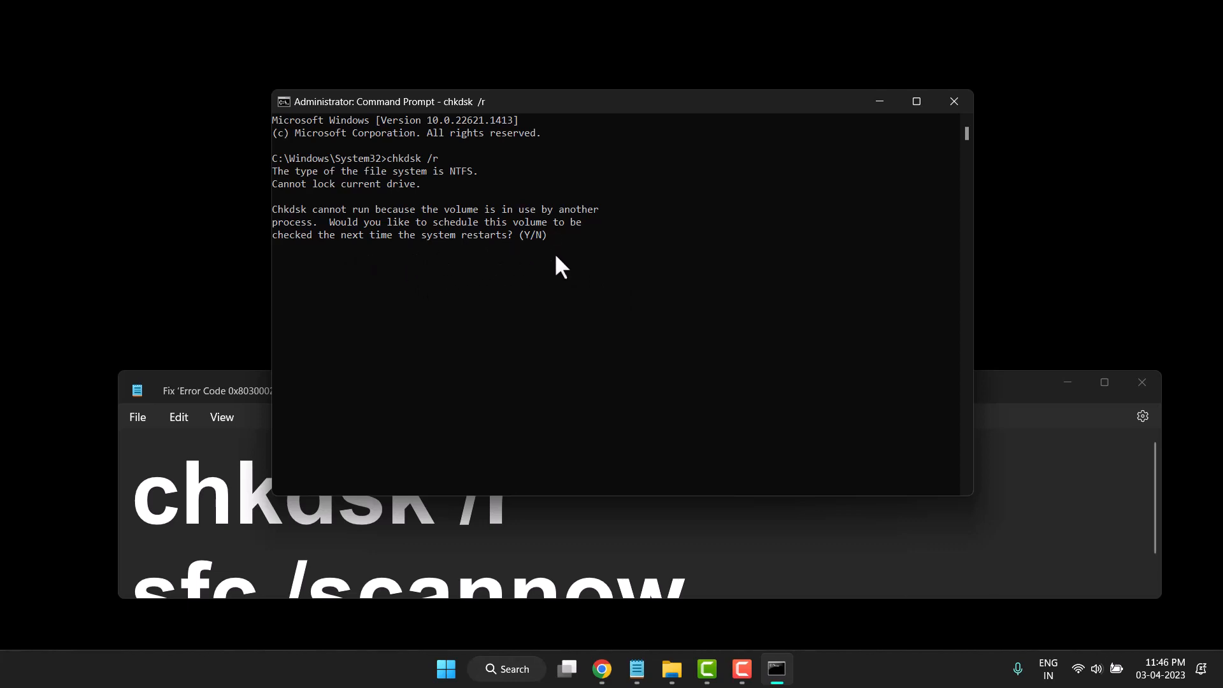
type("y")
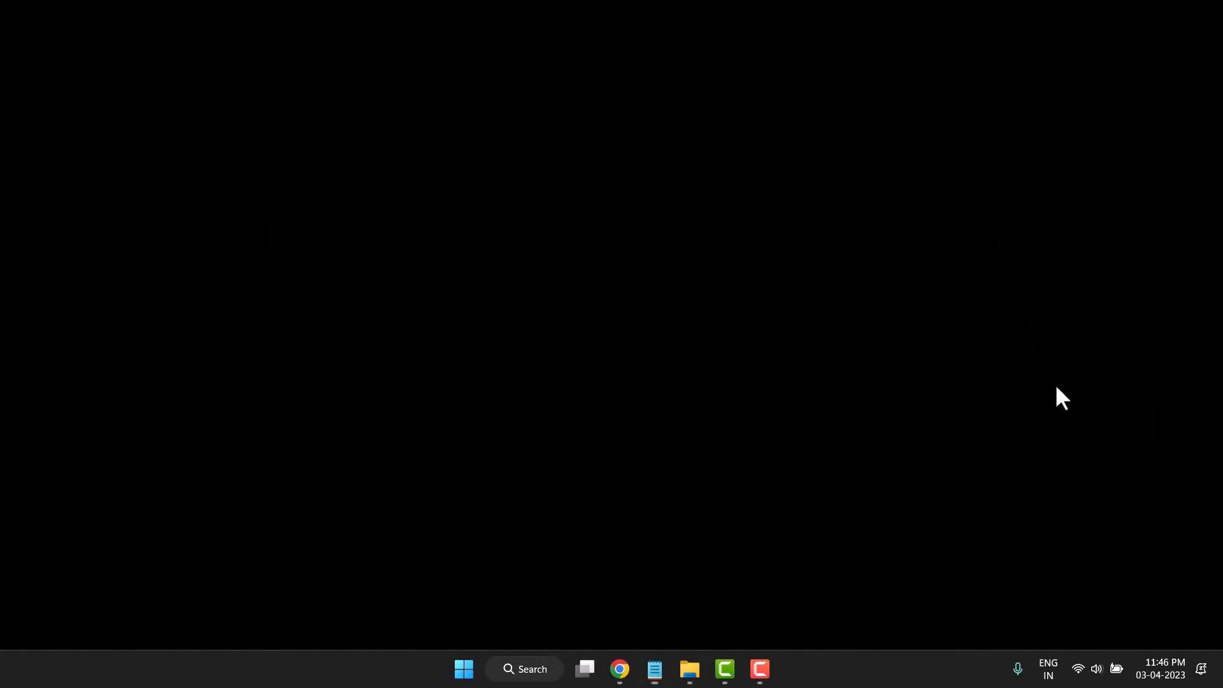
left_click(463, 669)
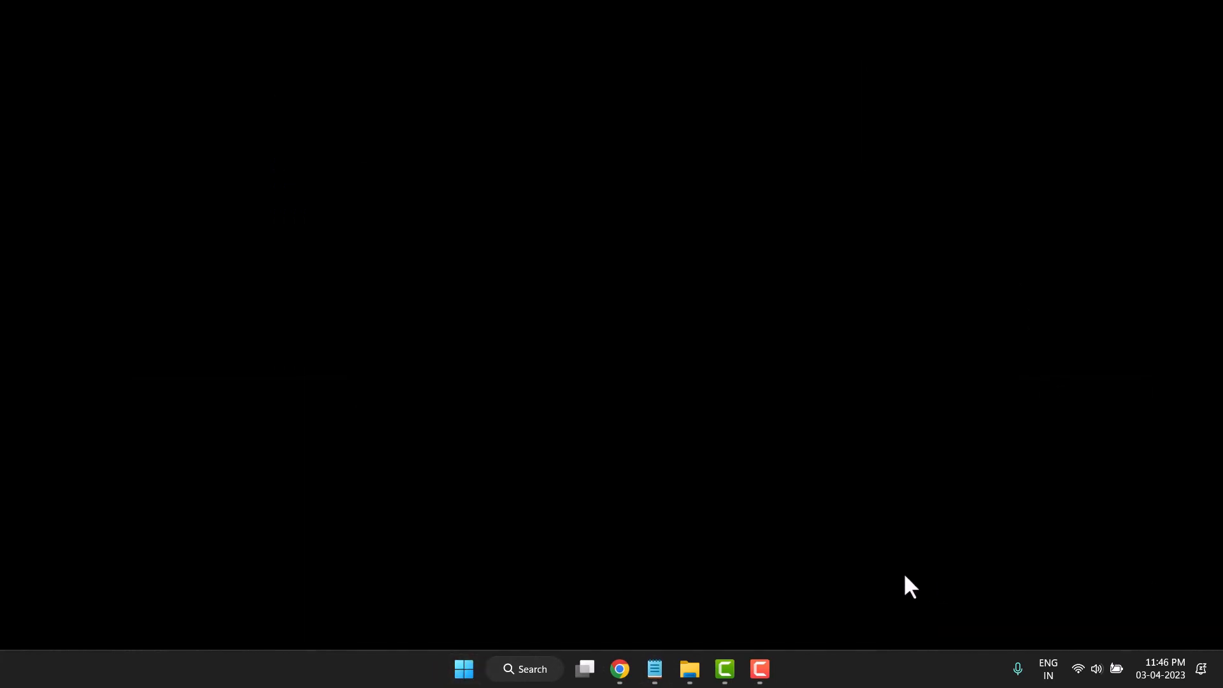
mouse_move(525, 639)
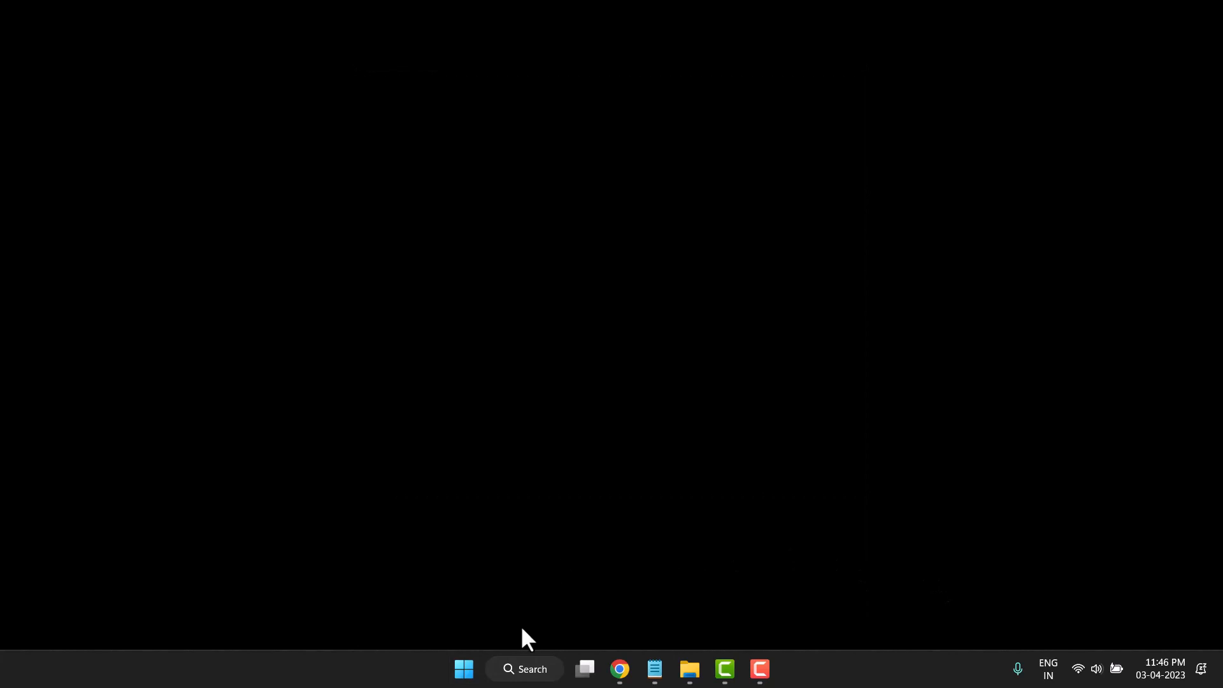
Reopen Command Prompt as administrator from the Search panel's Recent list.
left_click(524, 675)
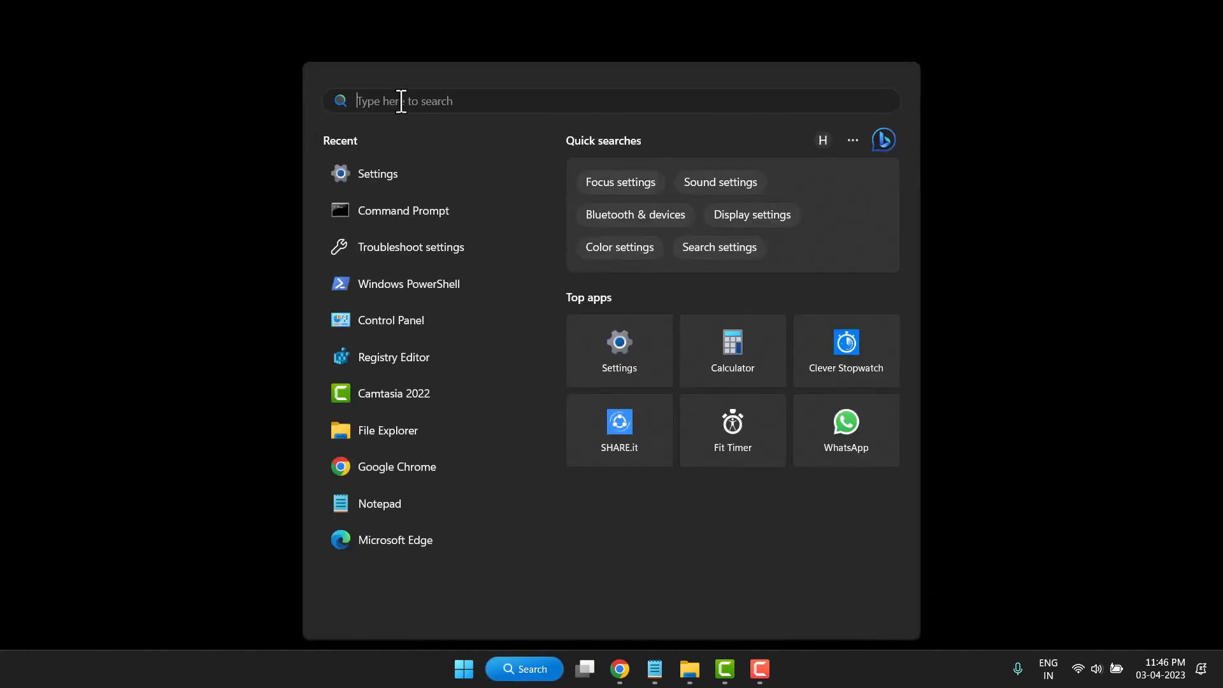
right_click(403, 211)
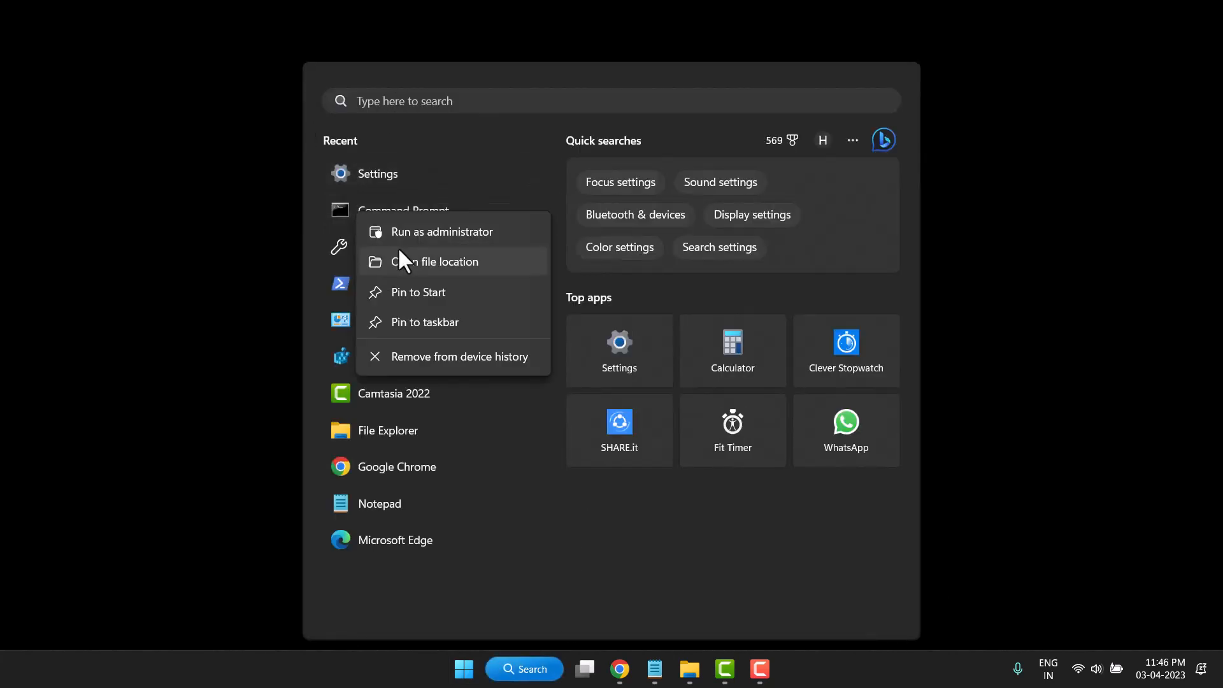
left_click(441, 232)
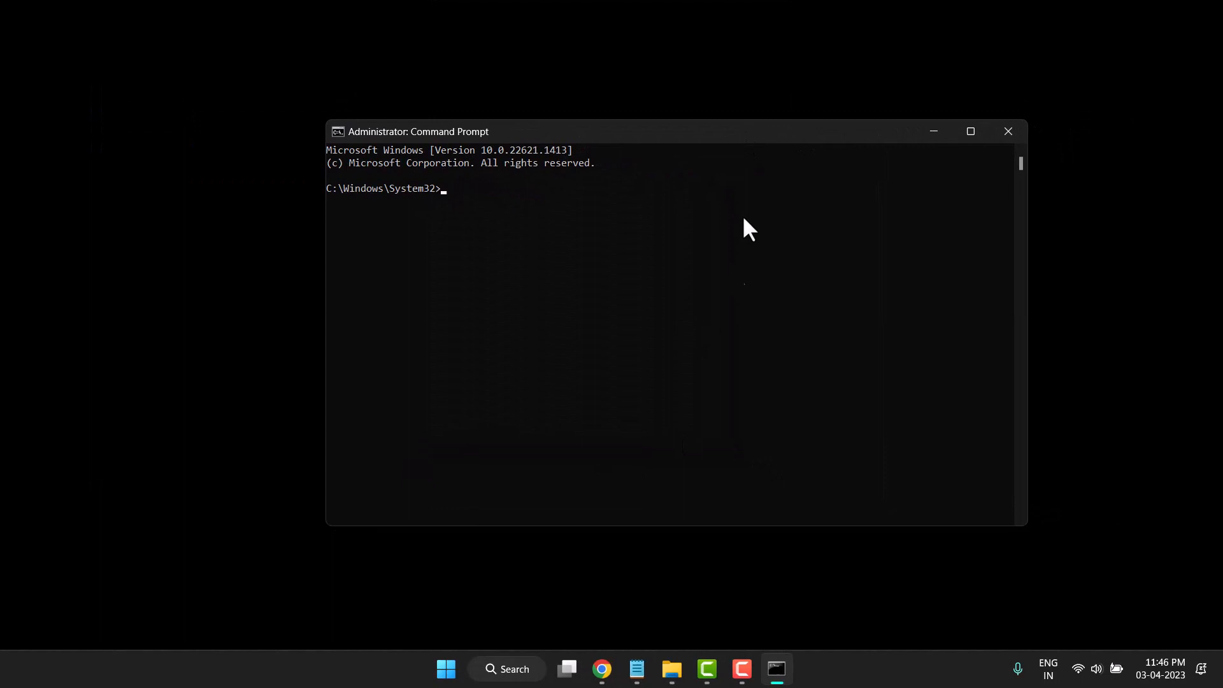
mouse_move(428, 476)
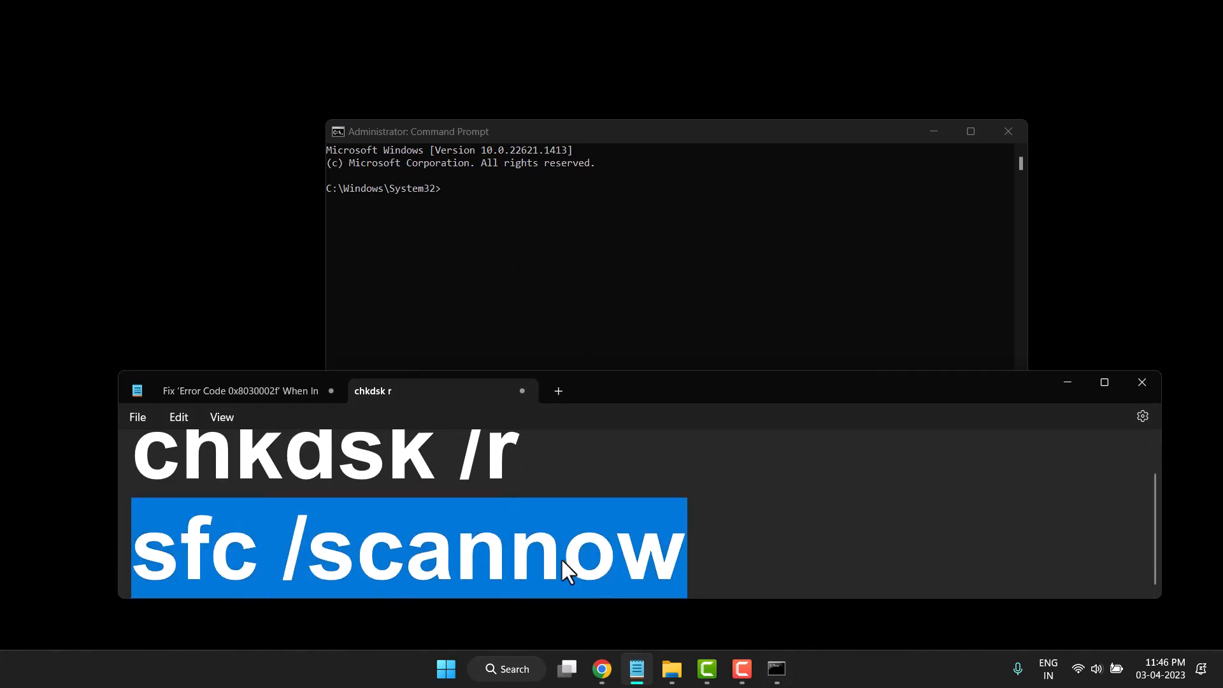
left_click(774, 668)
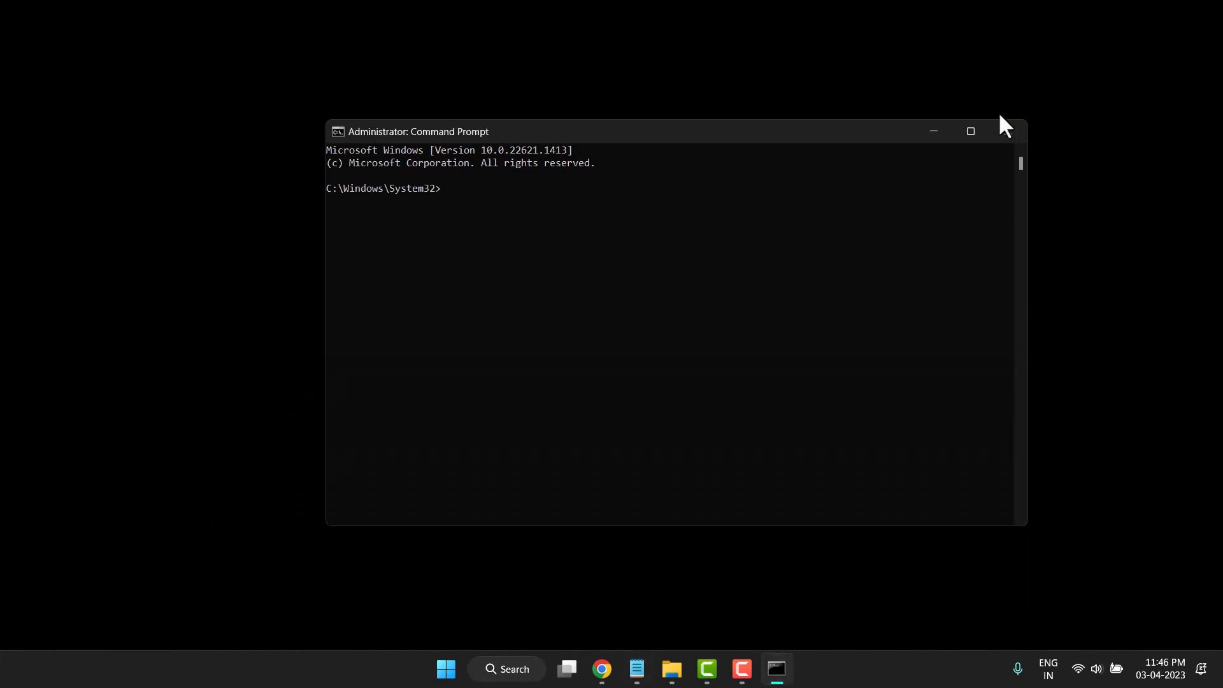